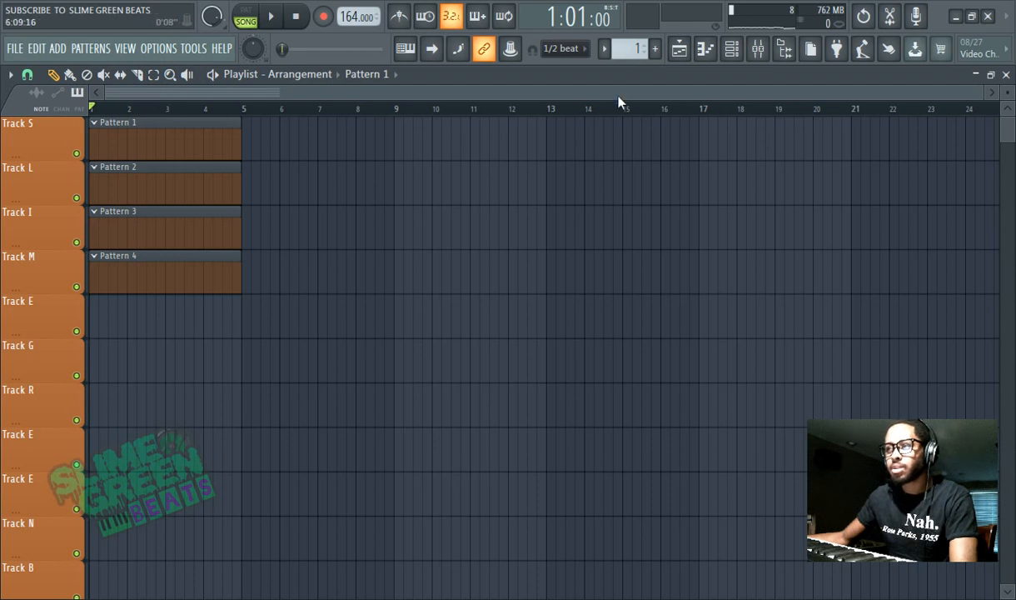
# - Leave snap unchanged and set the project tempo to 100 BPM from the tempo presets
pyautogui.click(565, 47)
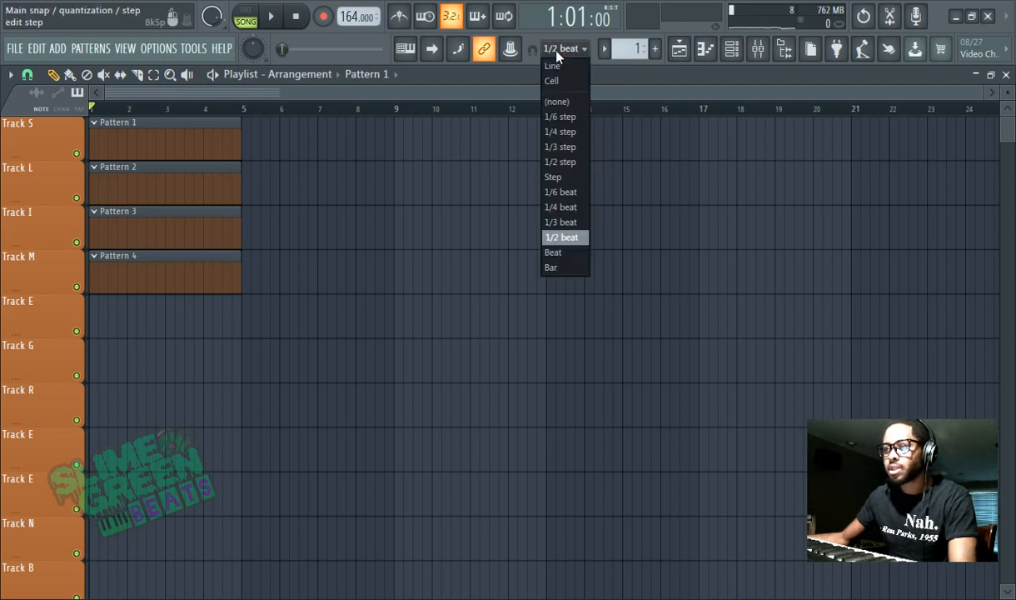
pyautogui.click(560, 236)
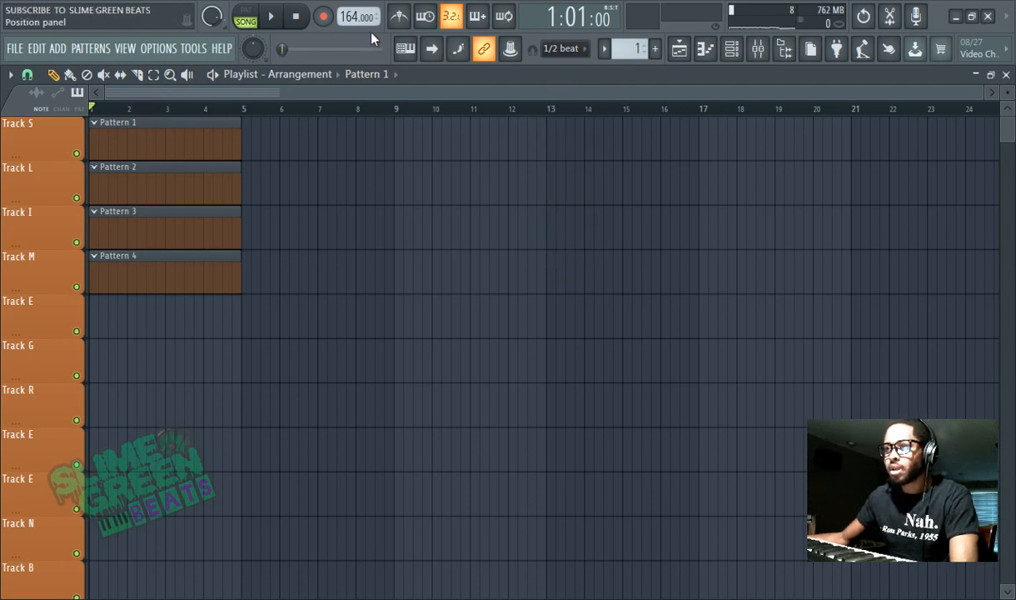
pyautogui.rightClick(358, 17)
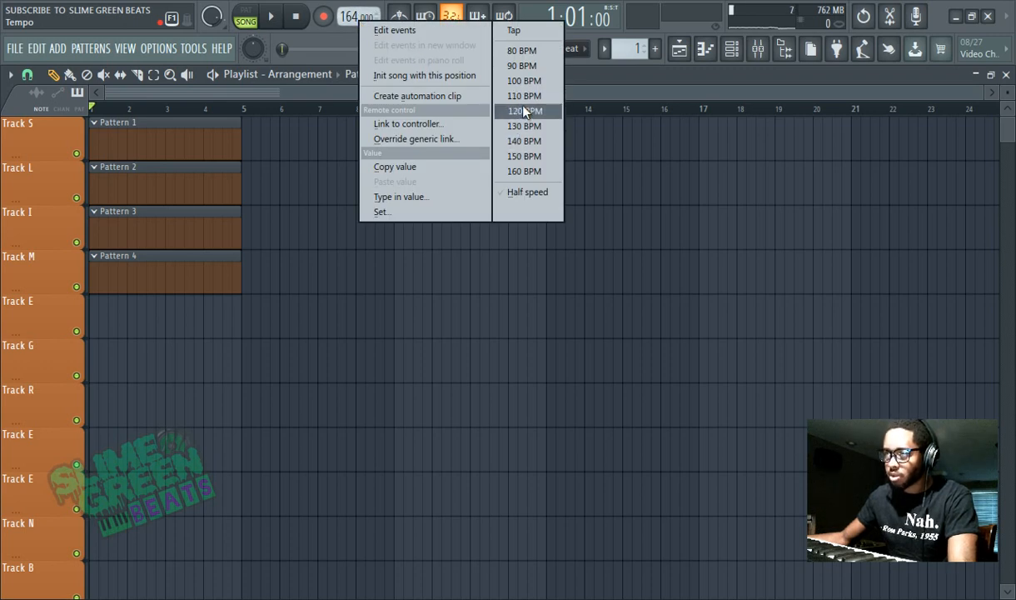
pyautogui.click(523, 79)
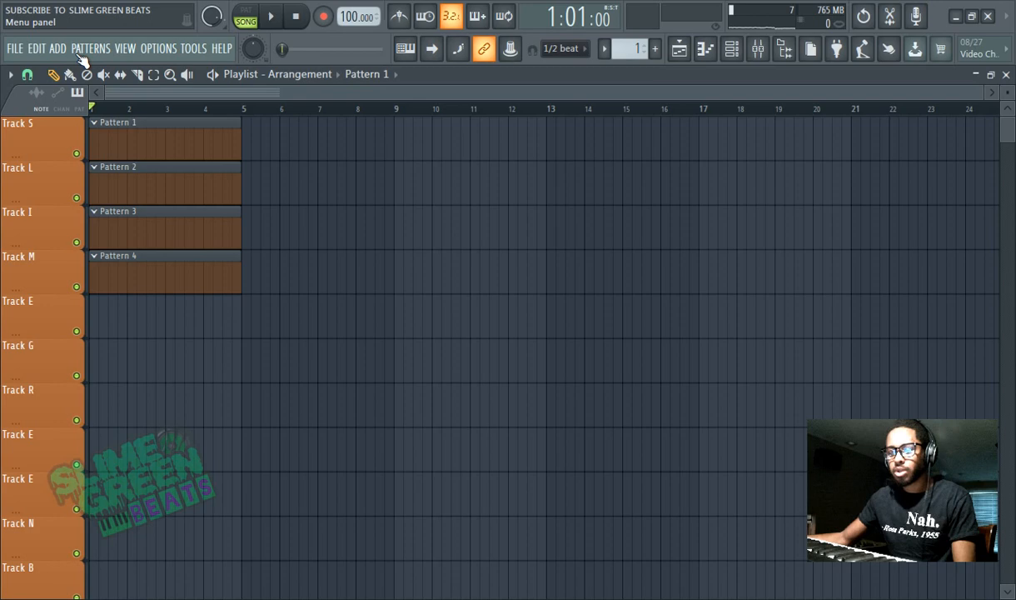
# - Add a FLEX instrument and load the Rhodes Basic preset from Essential Pianos after auditioning Enlightenment and Pianopad
pyautogui.click(56, 47)
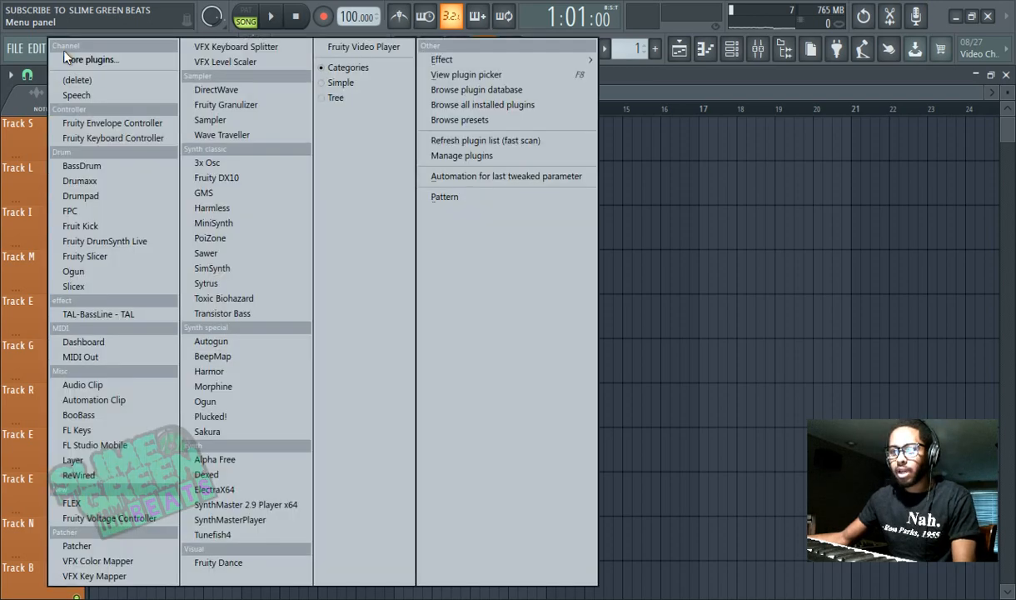
pyautogui.moveTo(95, 400)
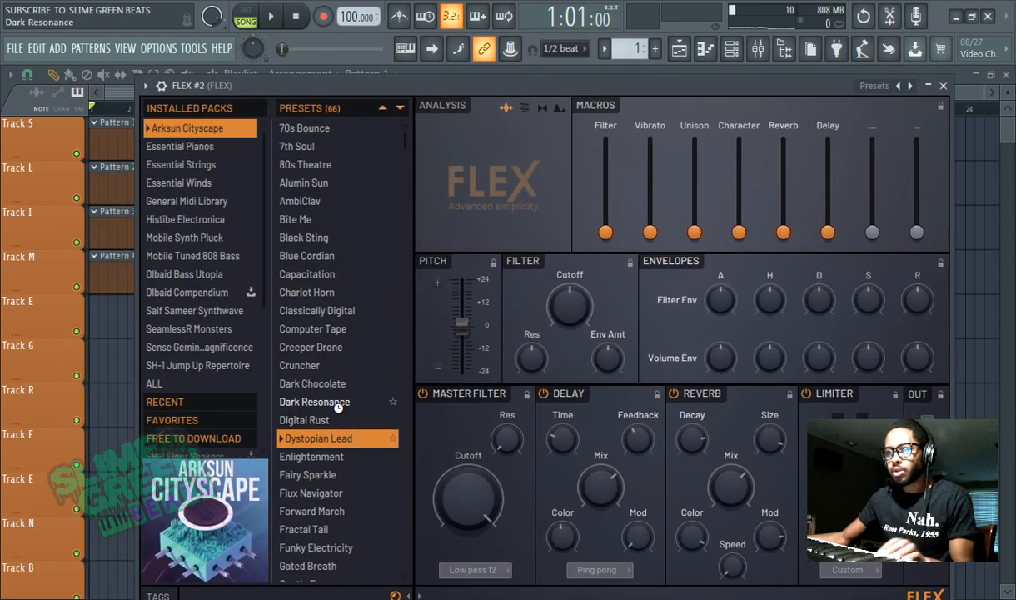
pyautogui.click(319, 346)
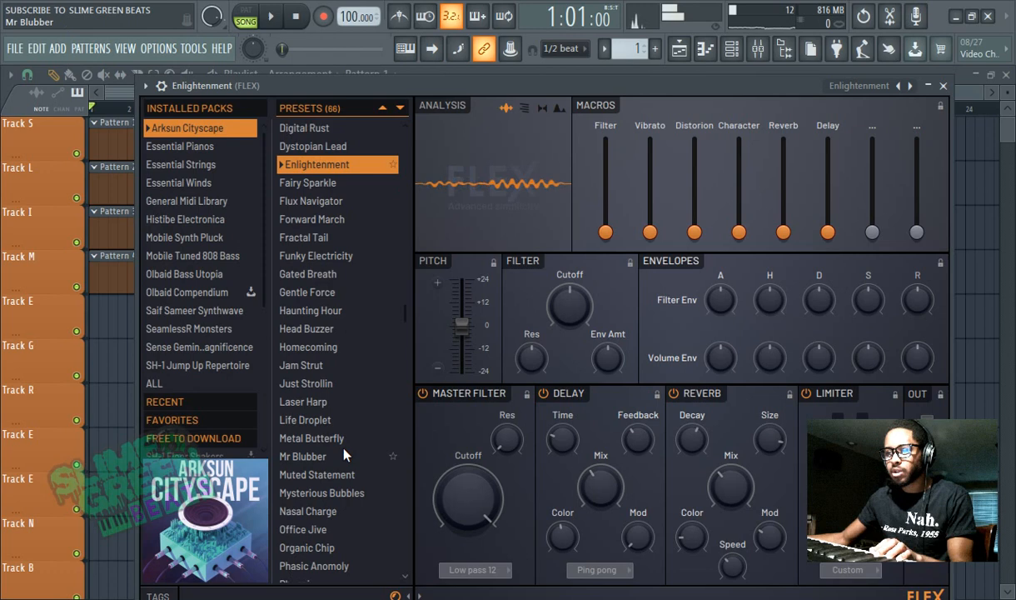
pyautogui.click(313, 497)
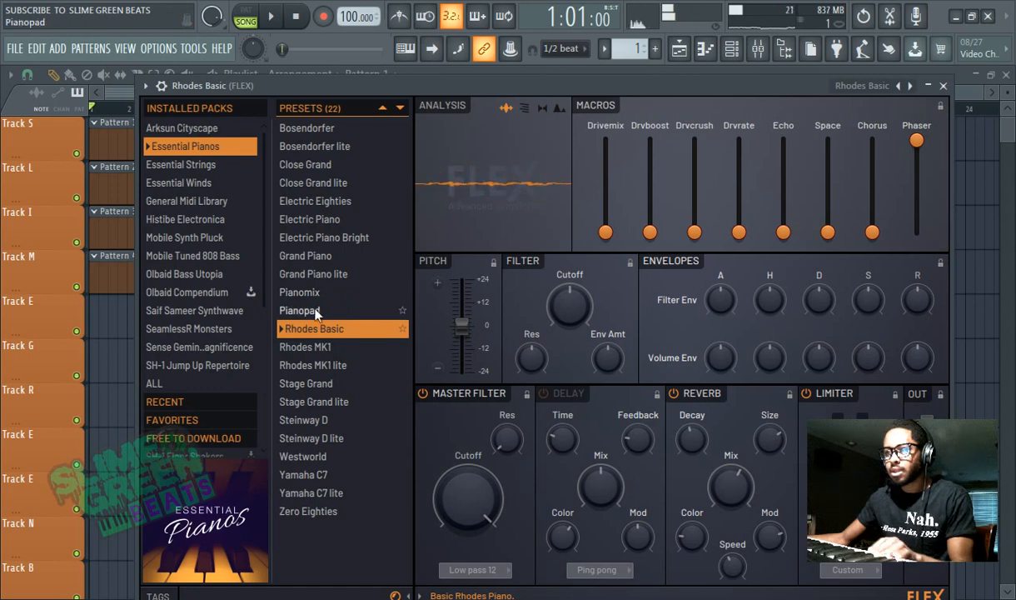
pyautogui.click(303, 310)
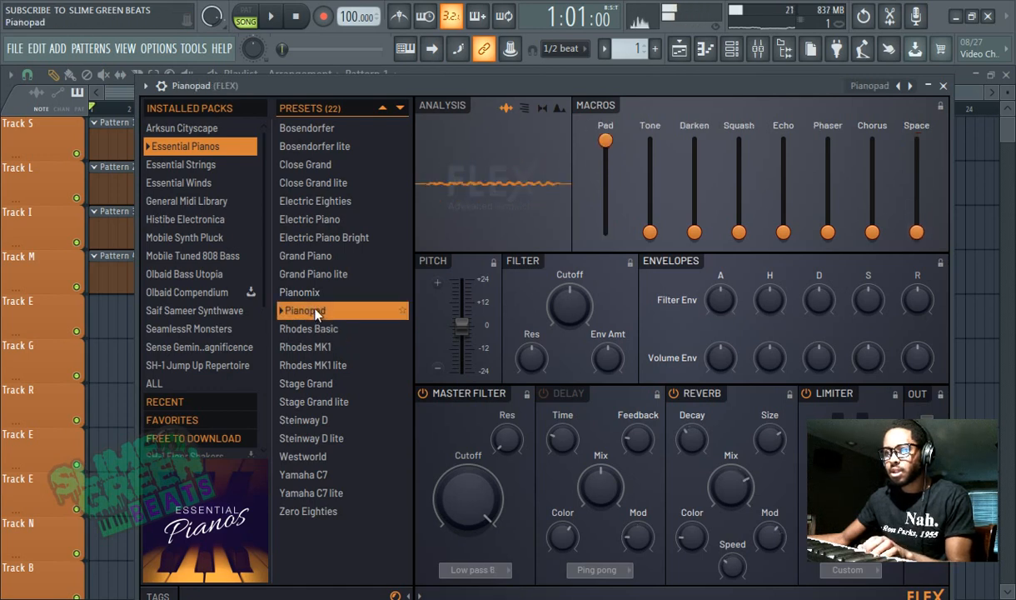
pyautogui.click(313, 328)
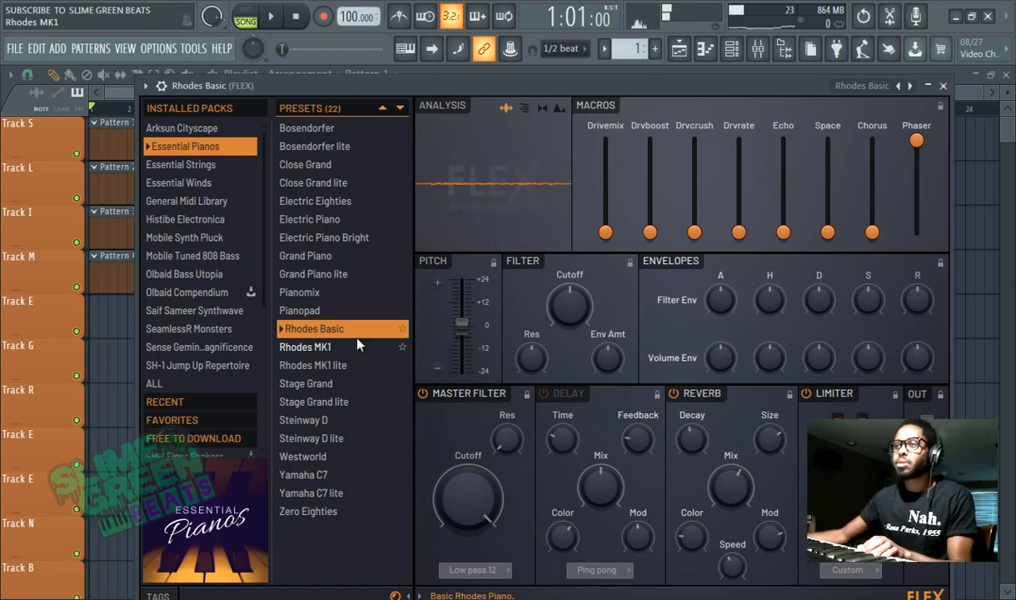
# - Arm recording, set the tempo to 80 BPM and start recording with a count-in
pyautogui.click(270, 17)
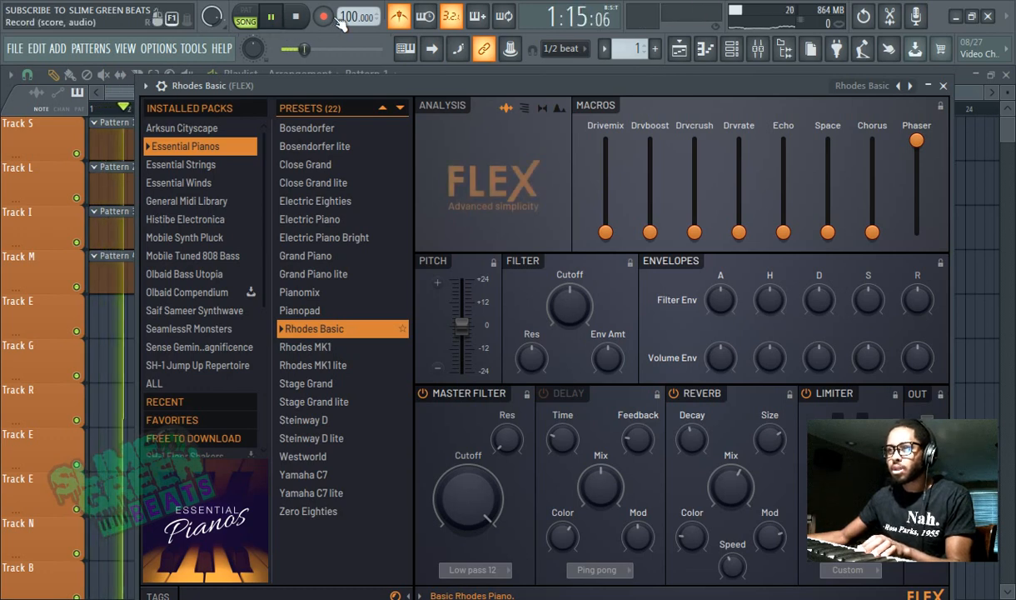
pyautogui.rightClick(358, 16)
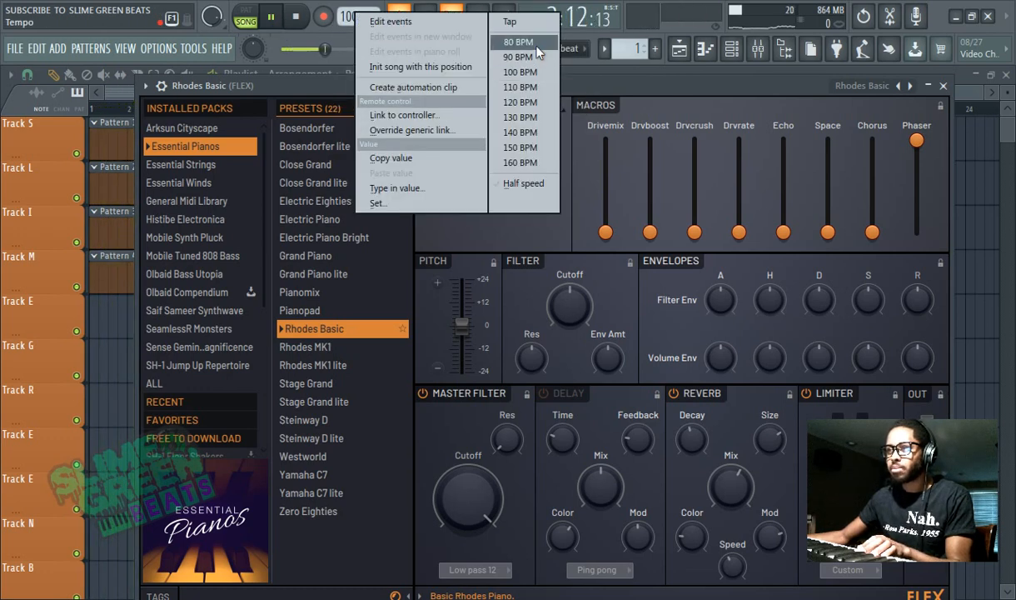
pyautogui.click(516, 41)
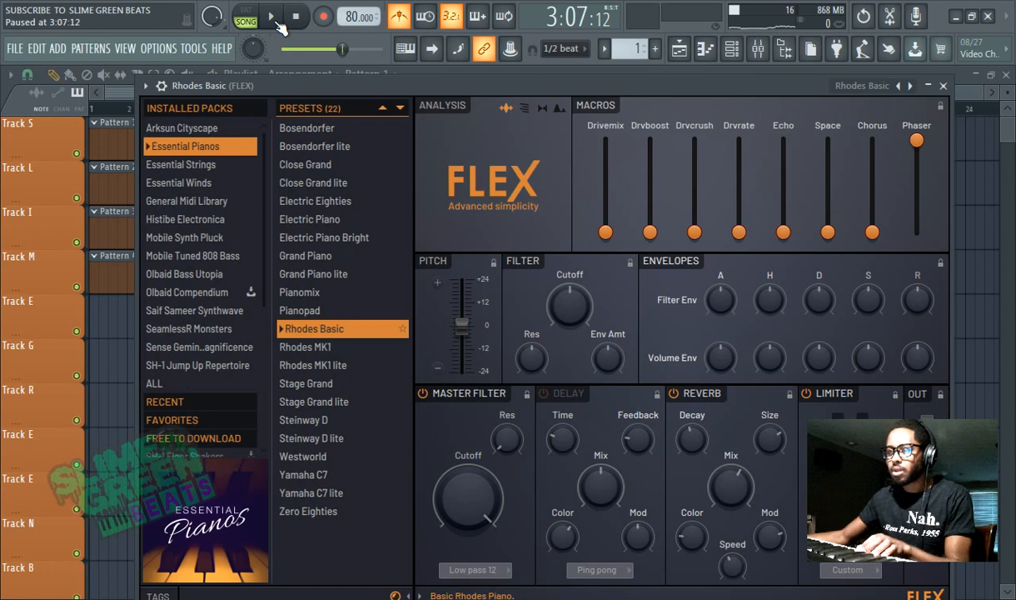
pyautogui.click(323, 17)
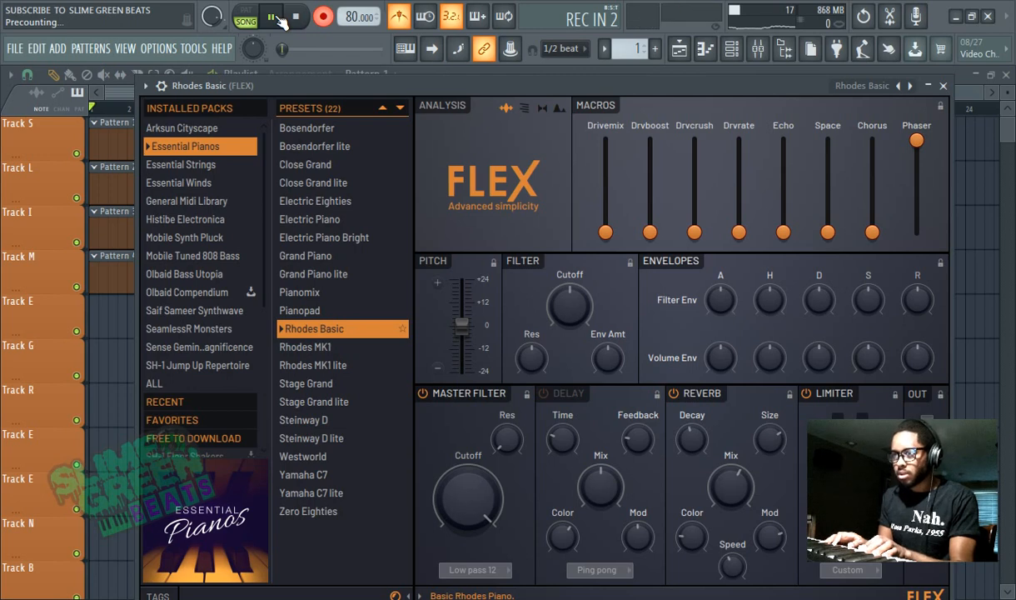
pyautogui.click(270, 16)
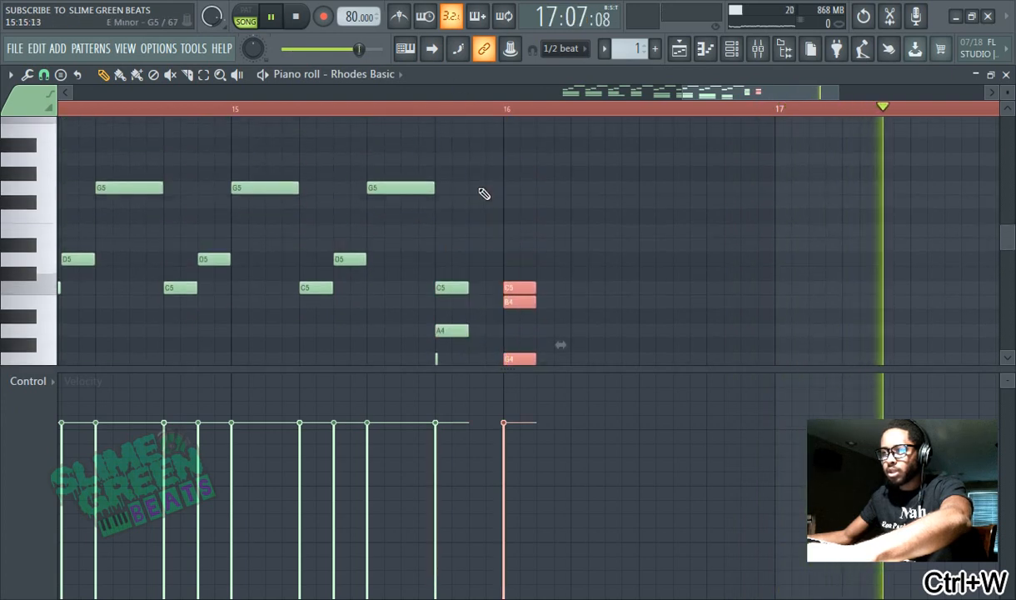
# - Review the recorded Rhodes notes in the piano roll and return to the playlist
pyautogui.moveTo(420, 208); pyautogui.dragTo(633, 363)
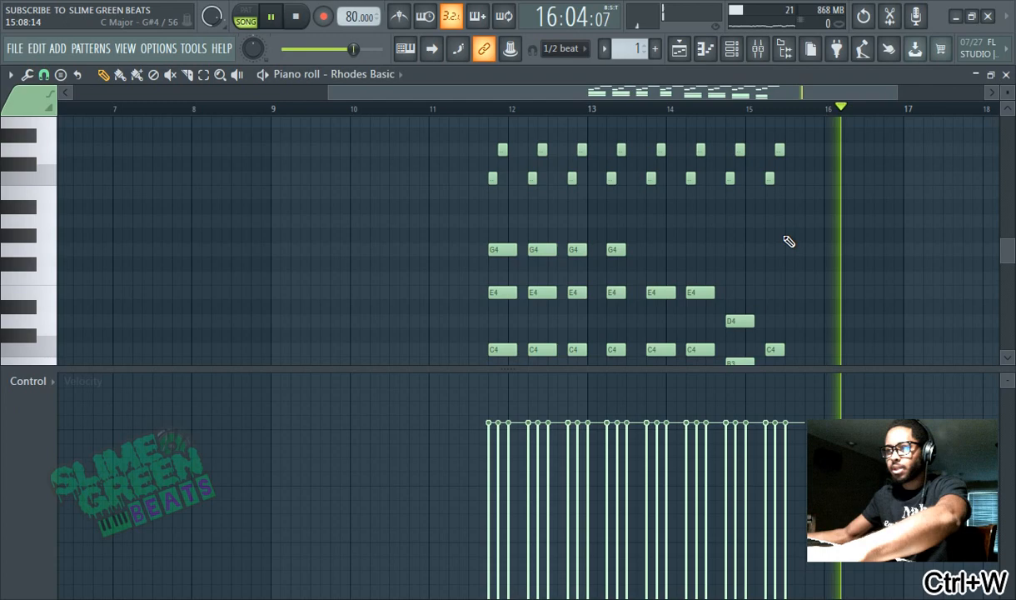
pyautogui.press('ctrl+a')
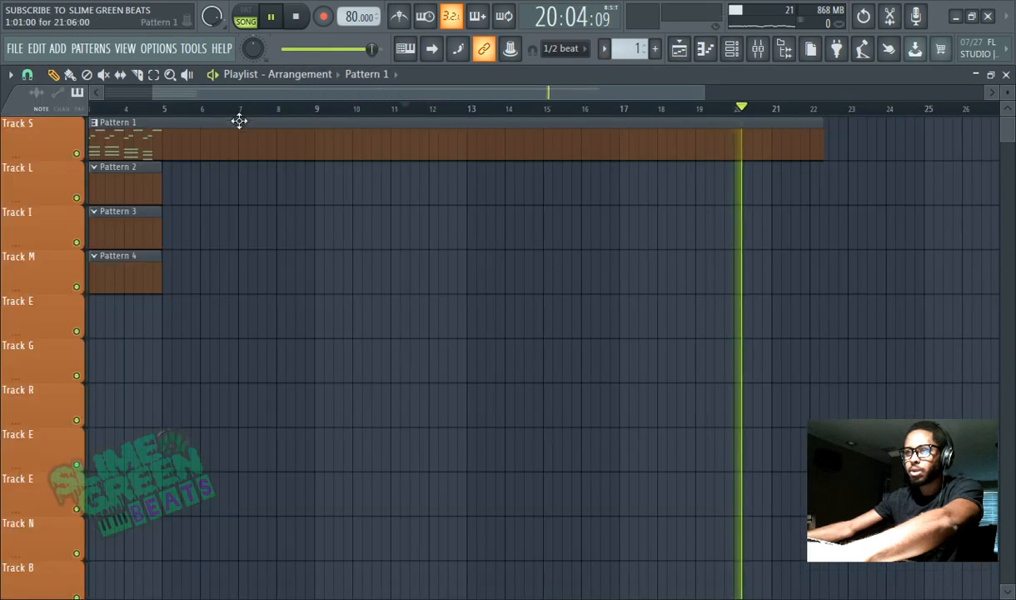
# - Switch to the empty Pattern 2 for the second FLEX instrument
pyautogui.press('ctrl+w')
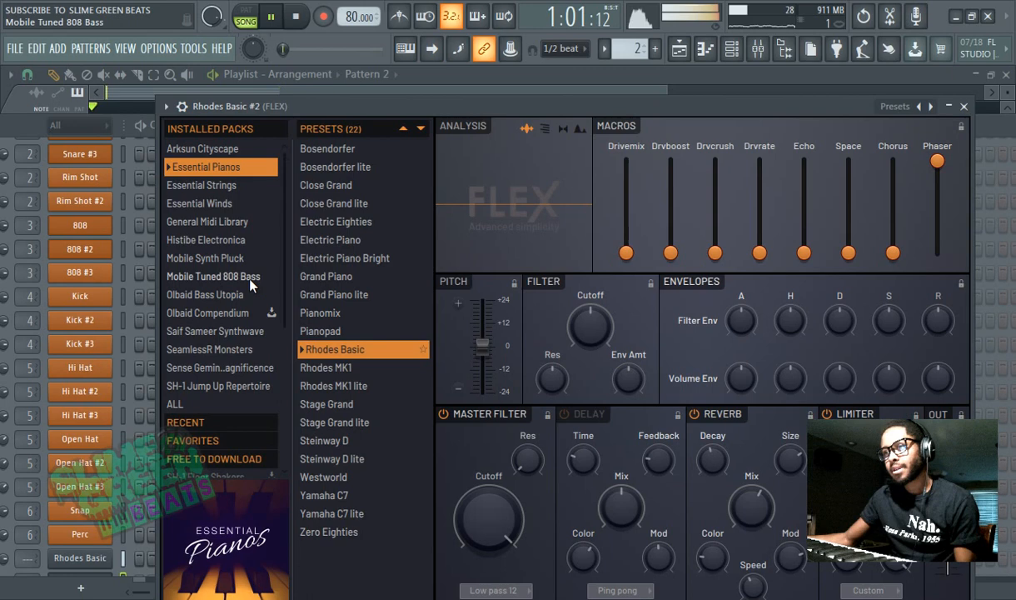
# - Audition Mobile Tuned 808 Bass presets (Modulated, Squished, Mangled, Noised), then move on to the Essential Winds pack
pyautogui.click(213, 277)
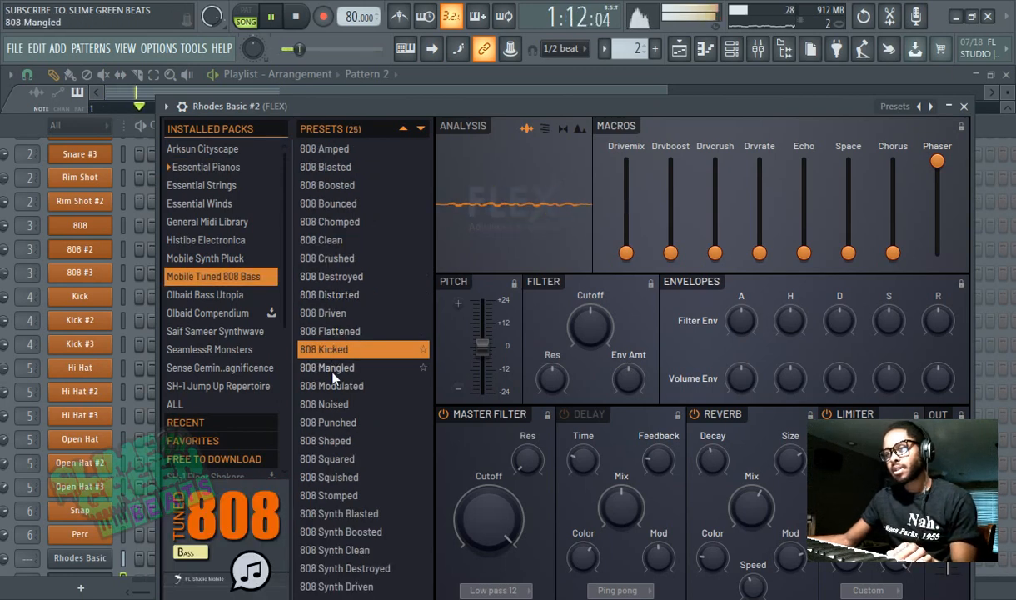
pyautogui.click(327, 386)
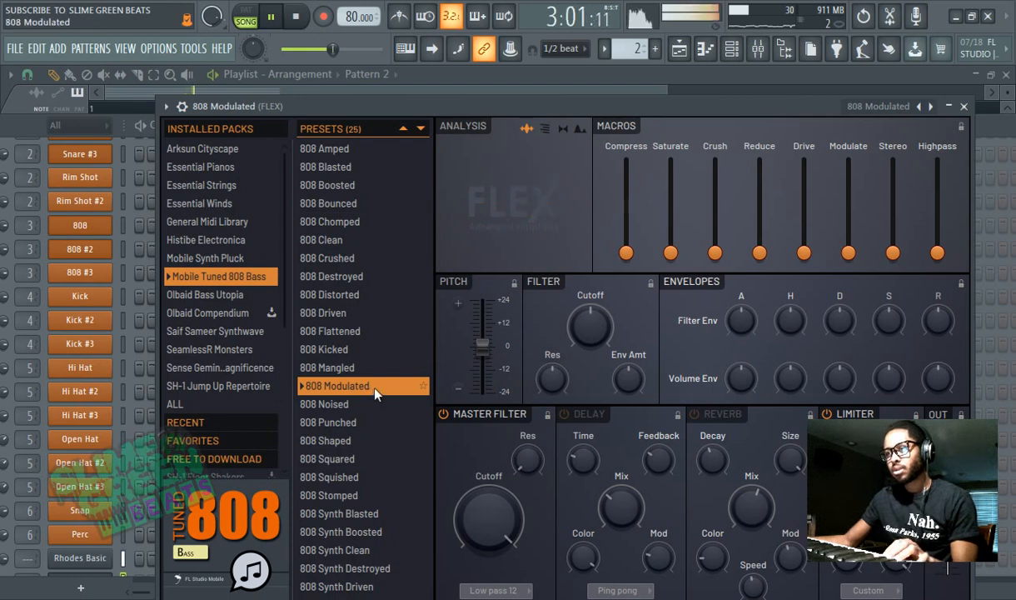
pyautogui.click(328, 477)
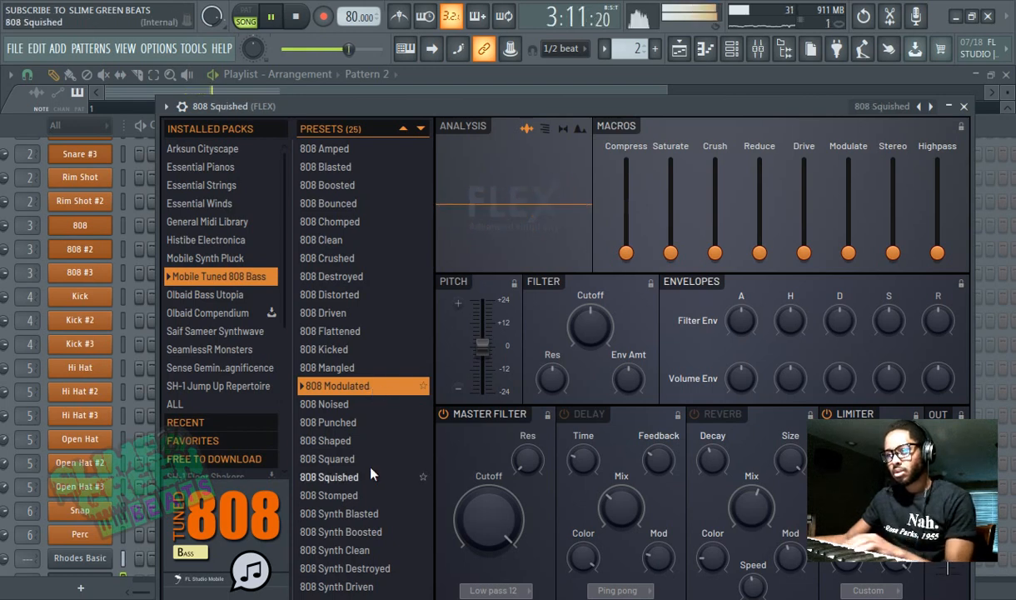
pyautogui.click(326, 368)
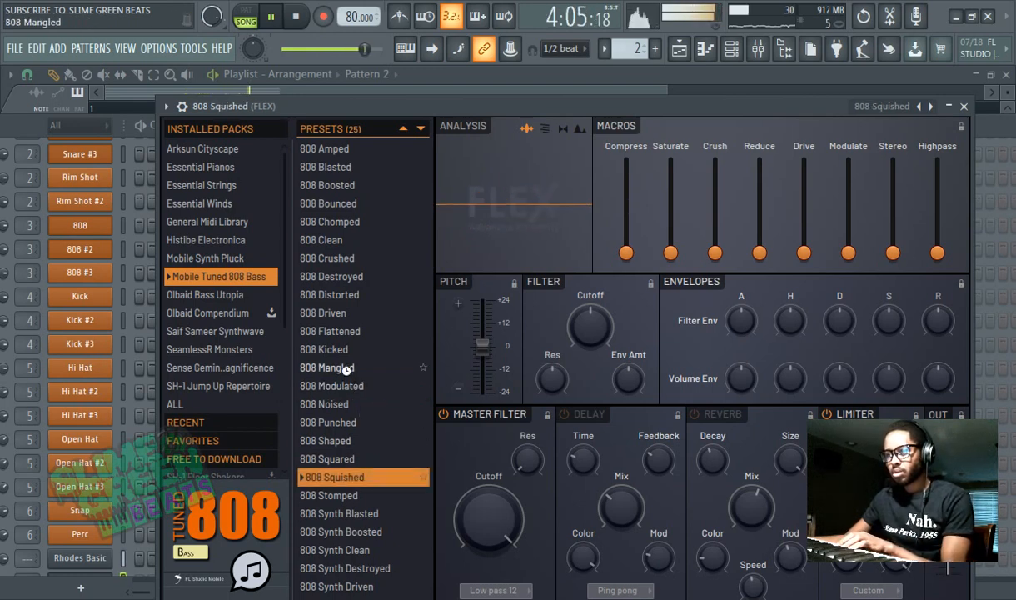
pyautogui.click(331, 368)
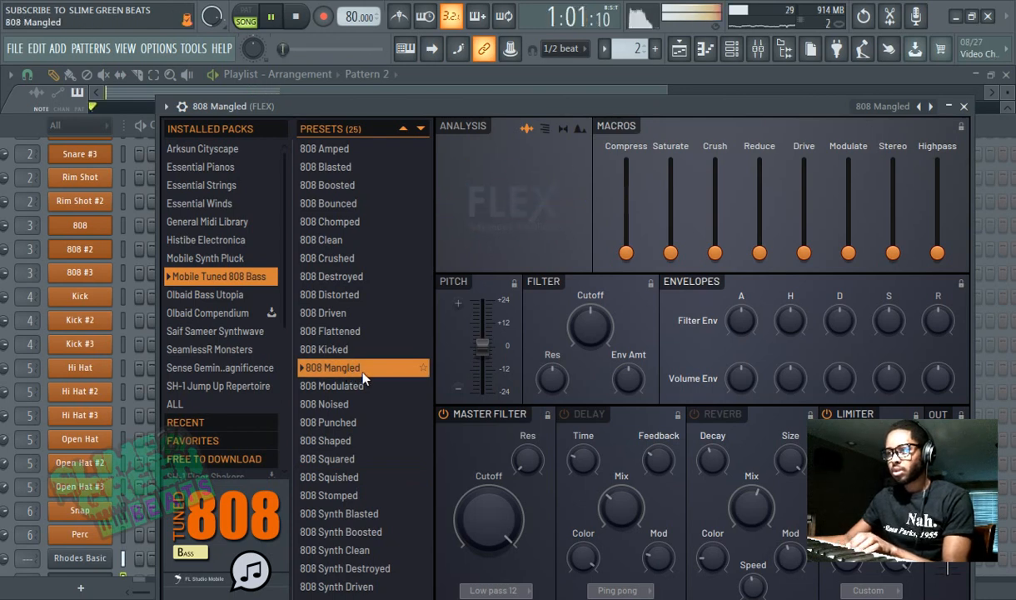
pyautogui.click(325, 405)
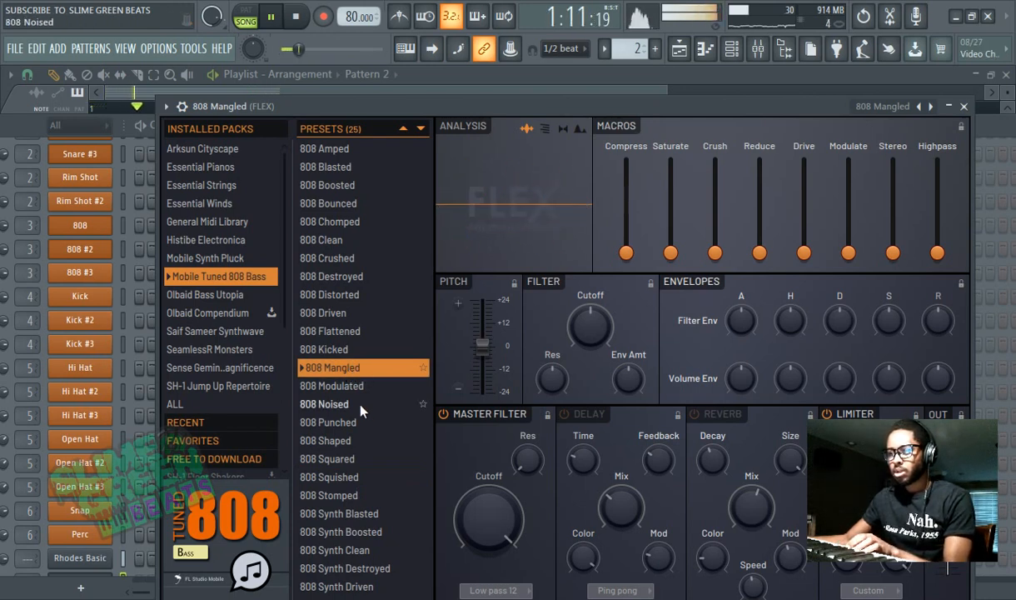
pyautogui.click(340, 532)
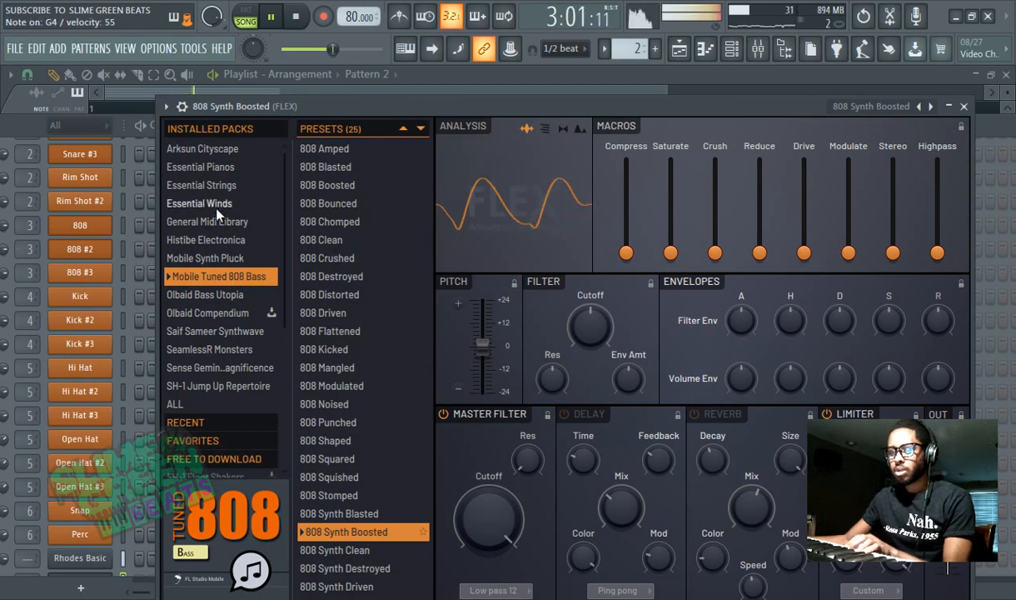
pyautogui.click(200, 203)
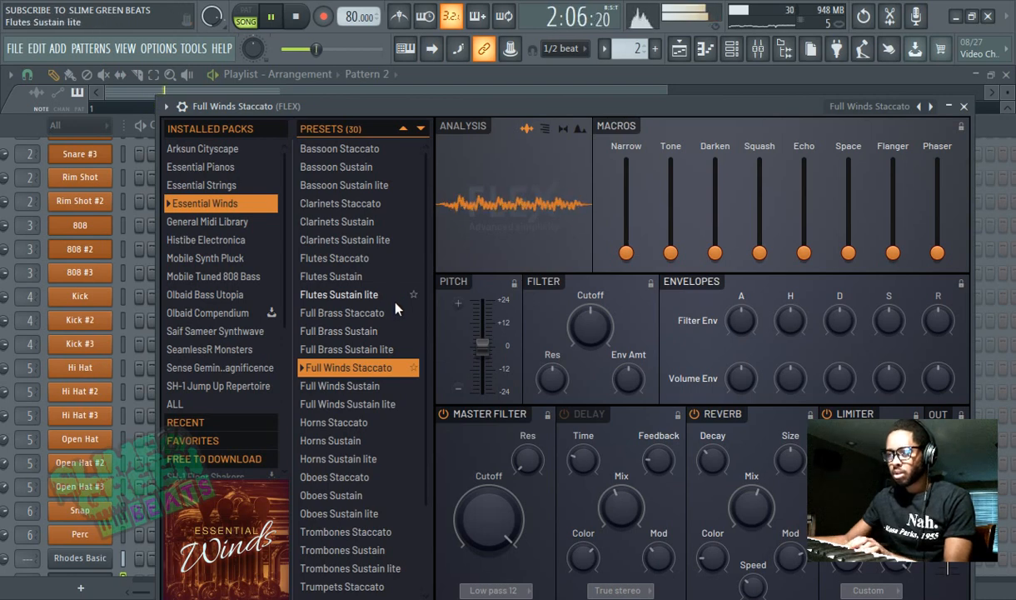
# - Close FLEX with Full Winds Staccato loaded and return to the playlist
pyautogui.click(246, 16)
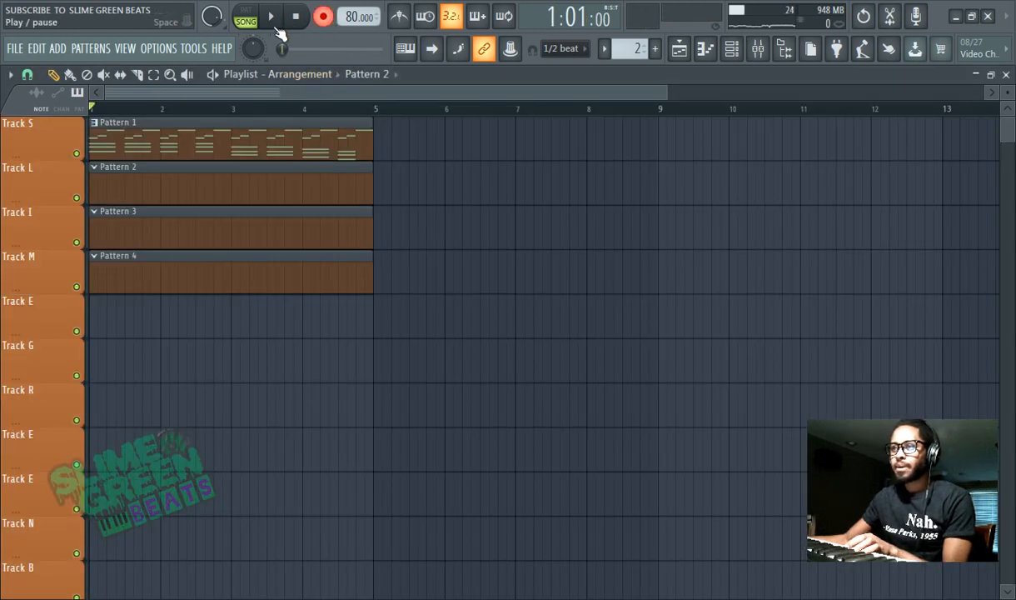
# - Record the Full Winds Staccato part into Pattern 2, then bring up the channel rack
pyautogui.click(270, 17)
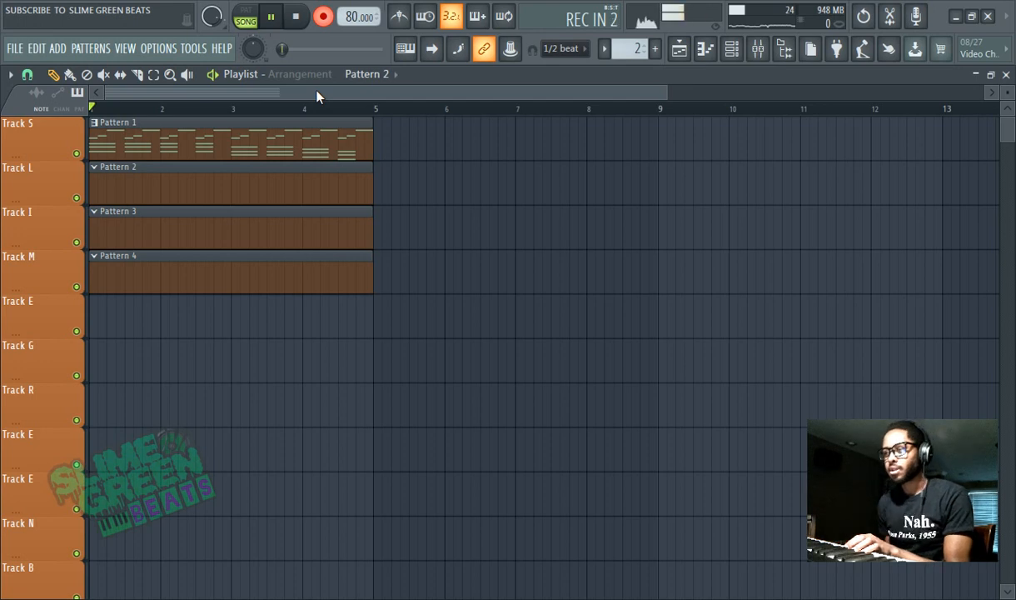
pyautogui.click(270, 17)
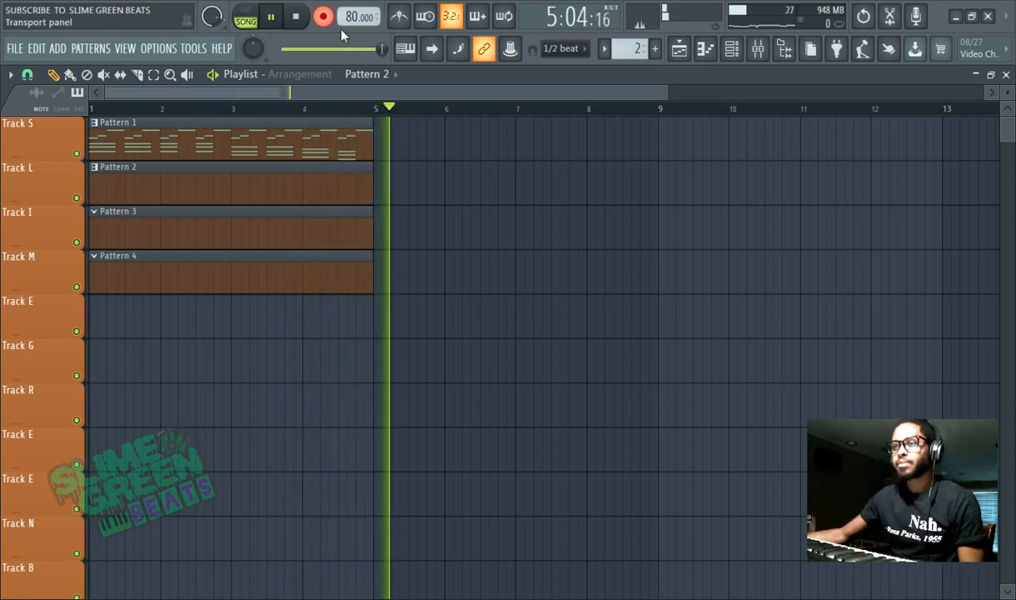
pyautogui.click(270, 17)
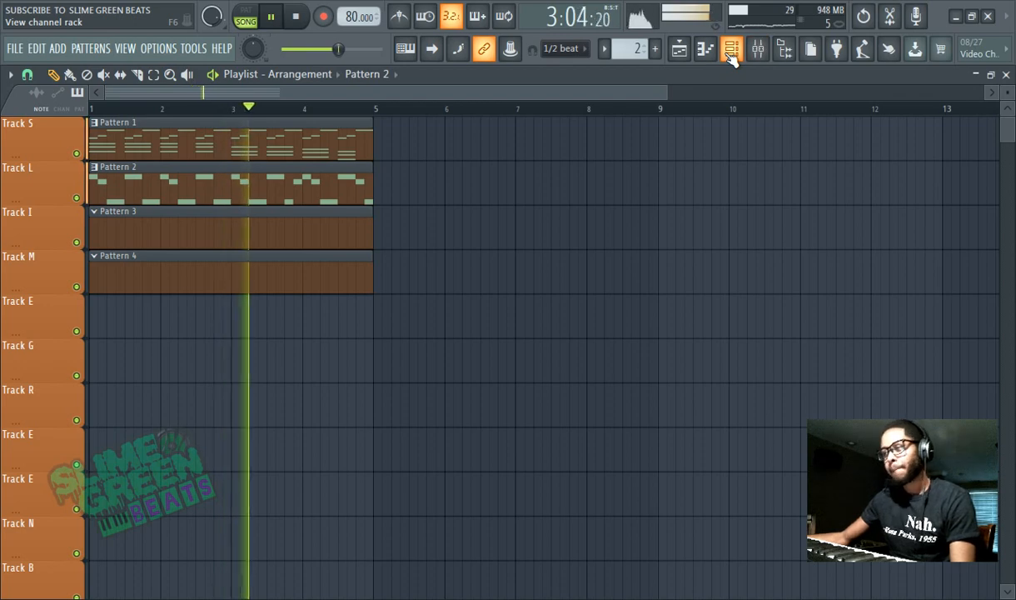
pyautogui.click(732, 48)
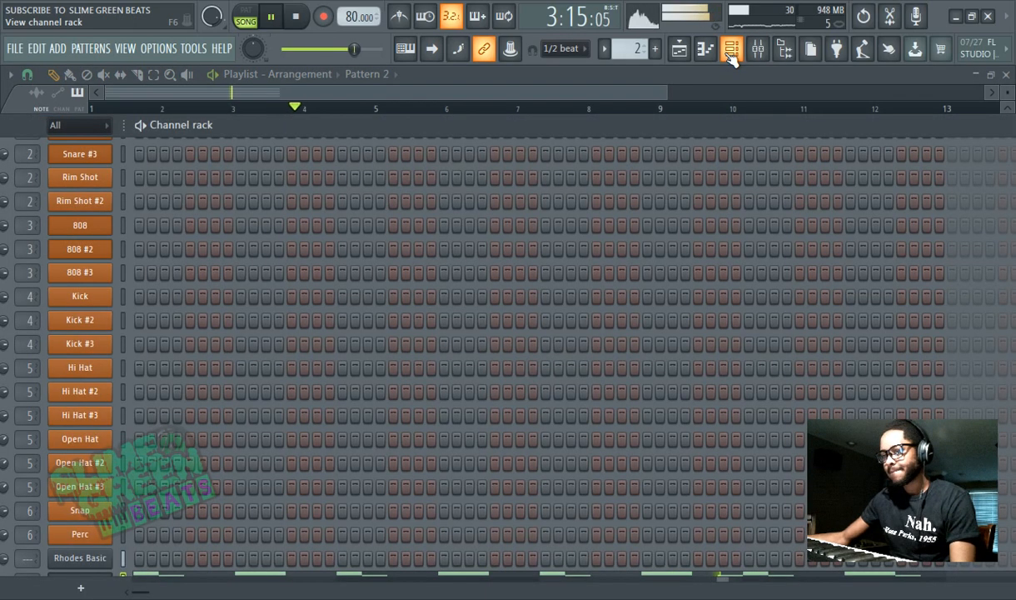
# - Load Patcher into the MELODY mixer track's first effect slot in place of the parametric EQ
pyautogui.scroll(-3)
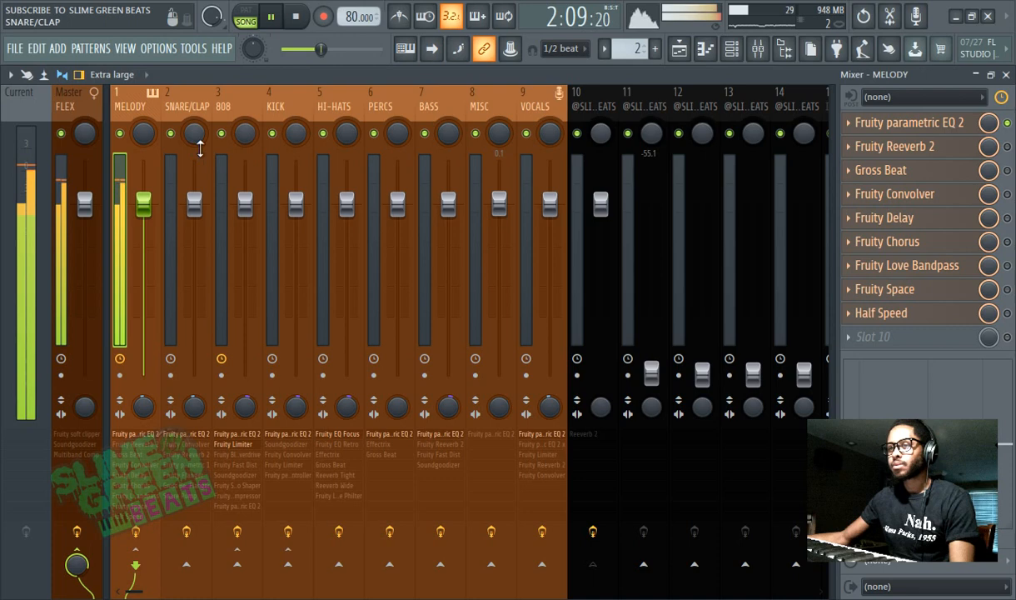
pyautogui.moveTo(143, 200); pyautogui.dragTo(144, 233)
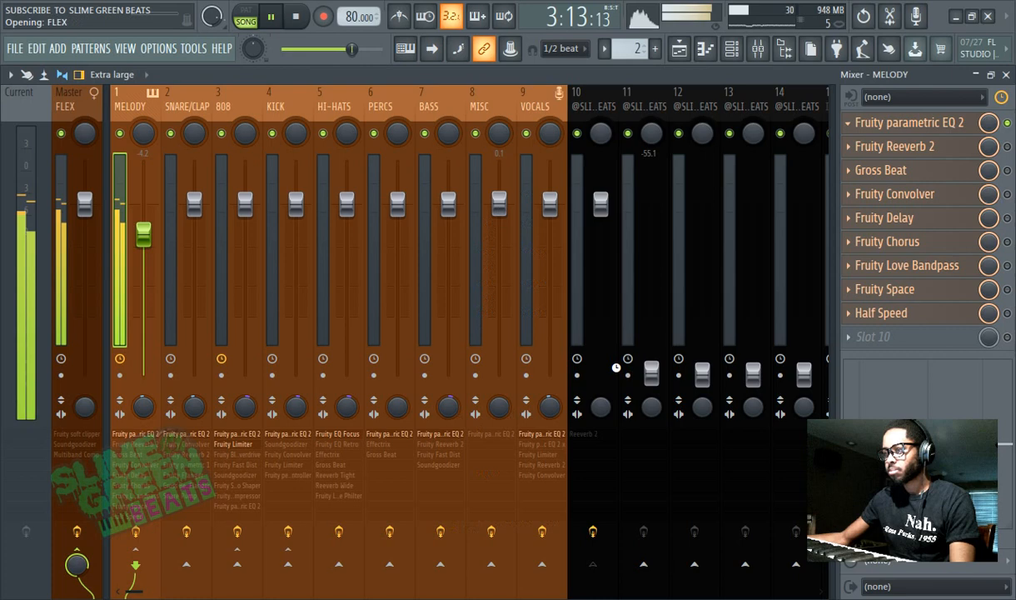
pyautogui.click(909, 124)
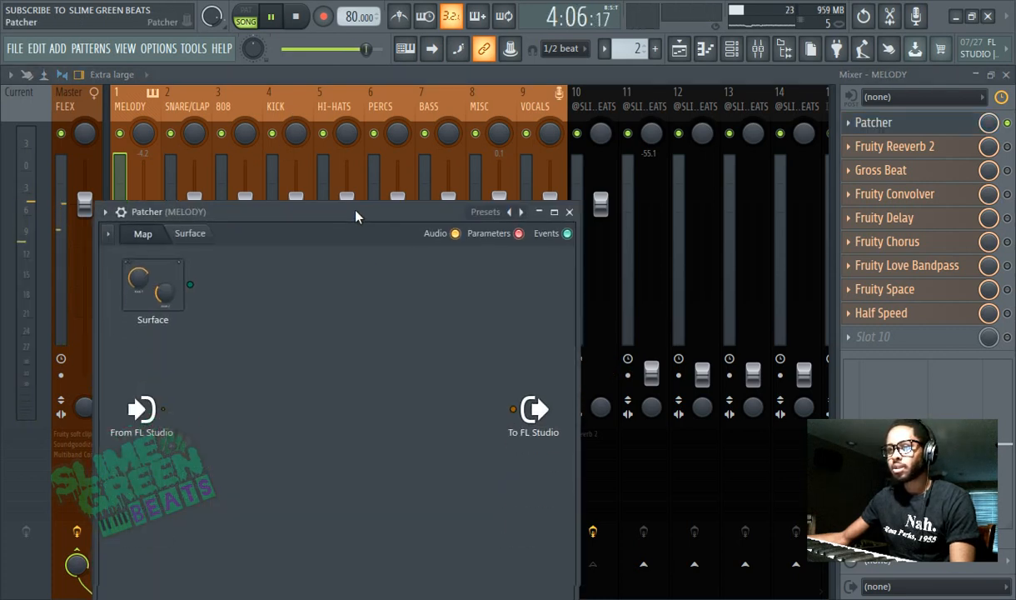
# - Load the Wiselabs 1K Chorus preset in Patcher, check its Map routing and return to the Surface
pyautogui.moveTo(350, 210); pyautogui.dragTo(375, 187)
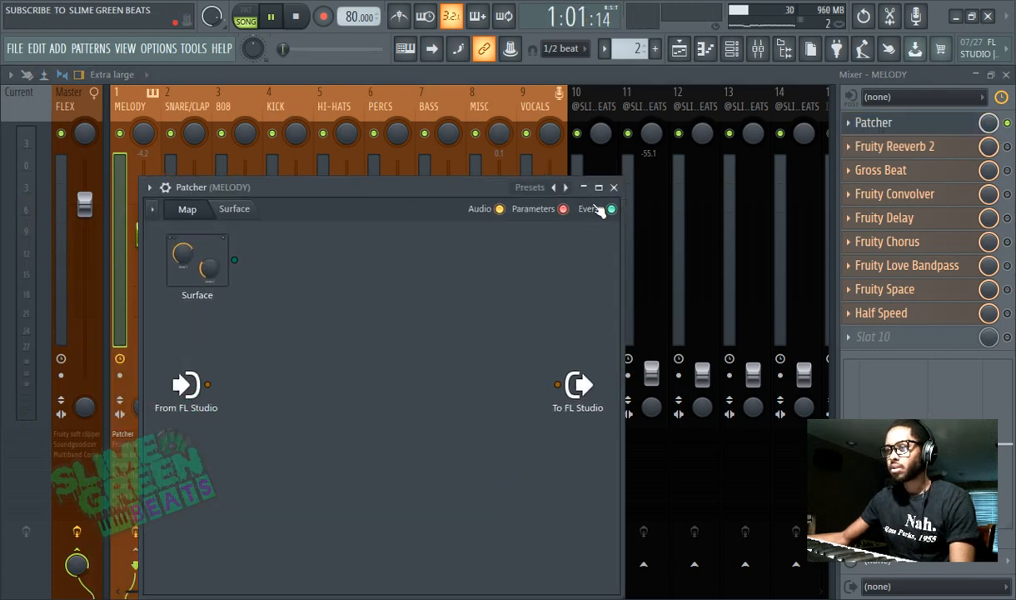
pyautogui.click(530, 187)
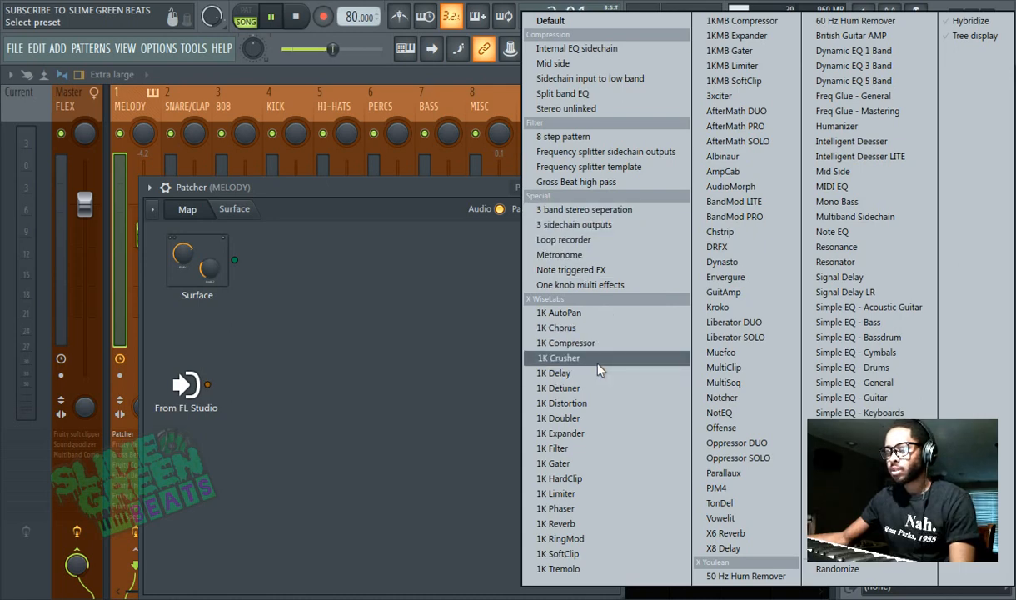
pyautogui.moveTo(557, 326)
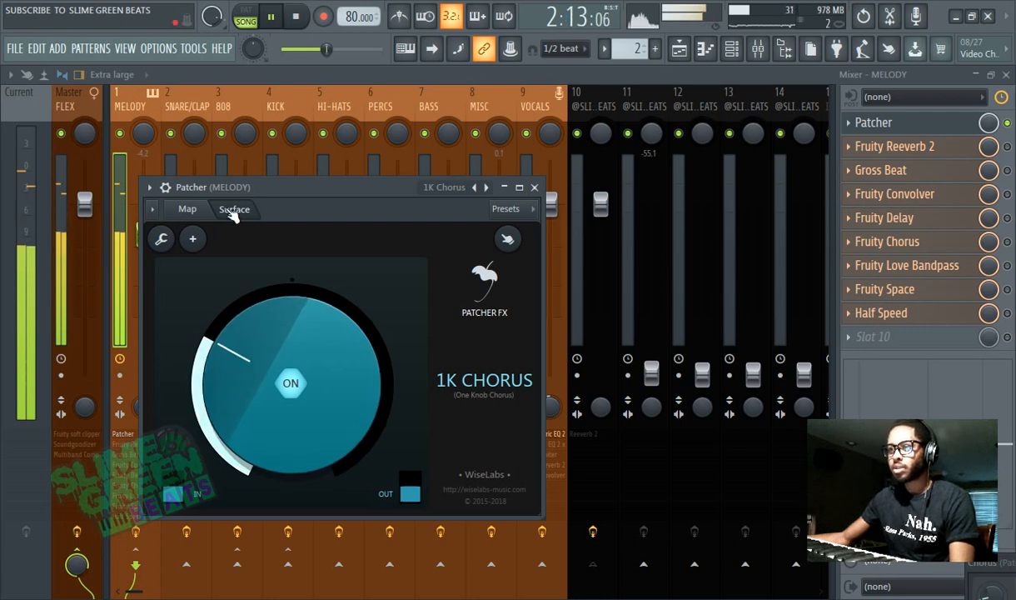
pyautogui.click(186, 209)
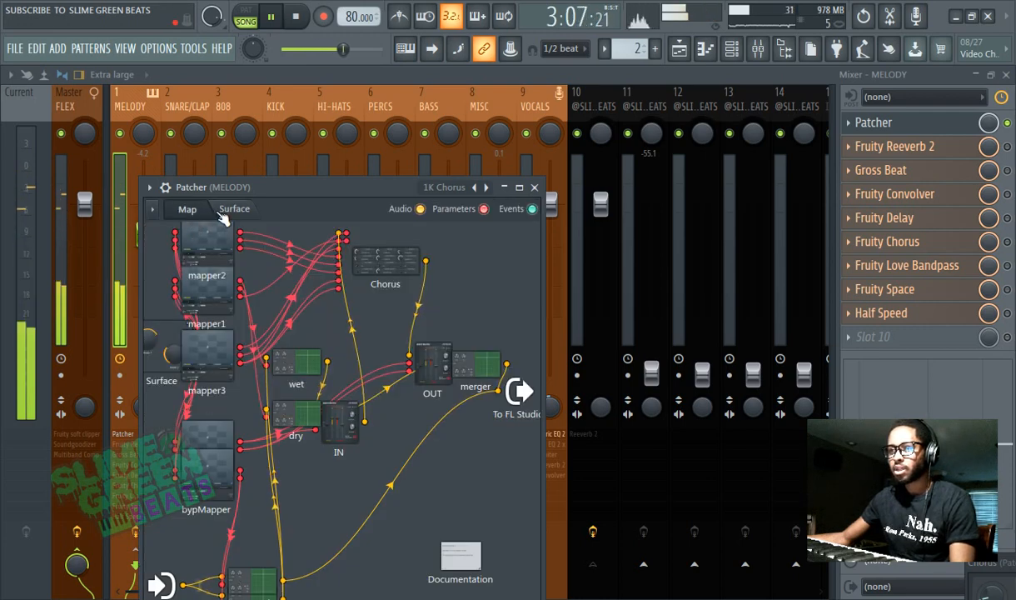
pyautogui.click(233, 209)
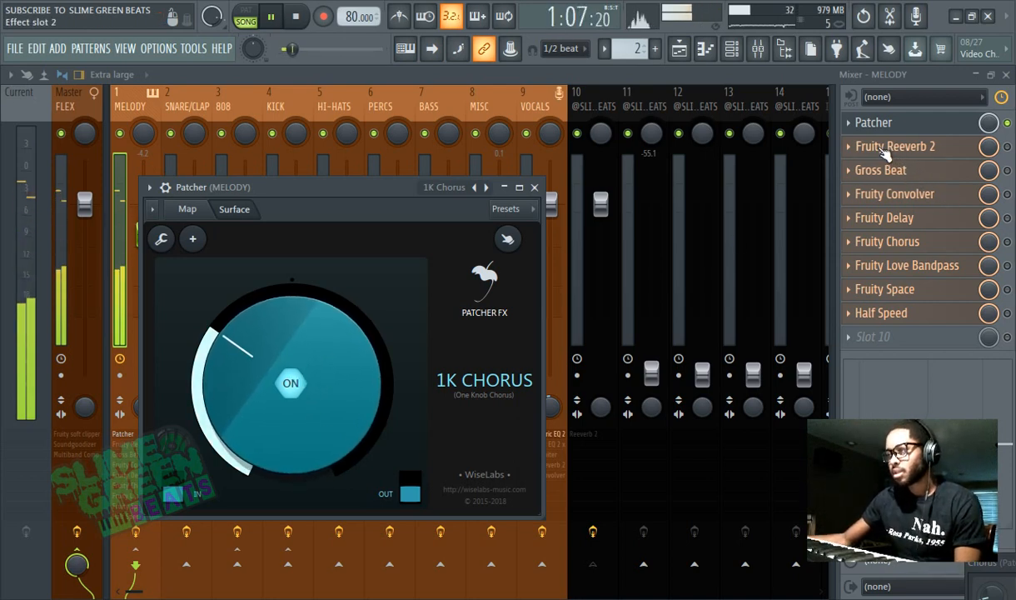
# - Load a second Patcher with the 1K Reverb preset on MELODY slot 2 and turn the reverb up
pyautogui.click(896, 146)
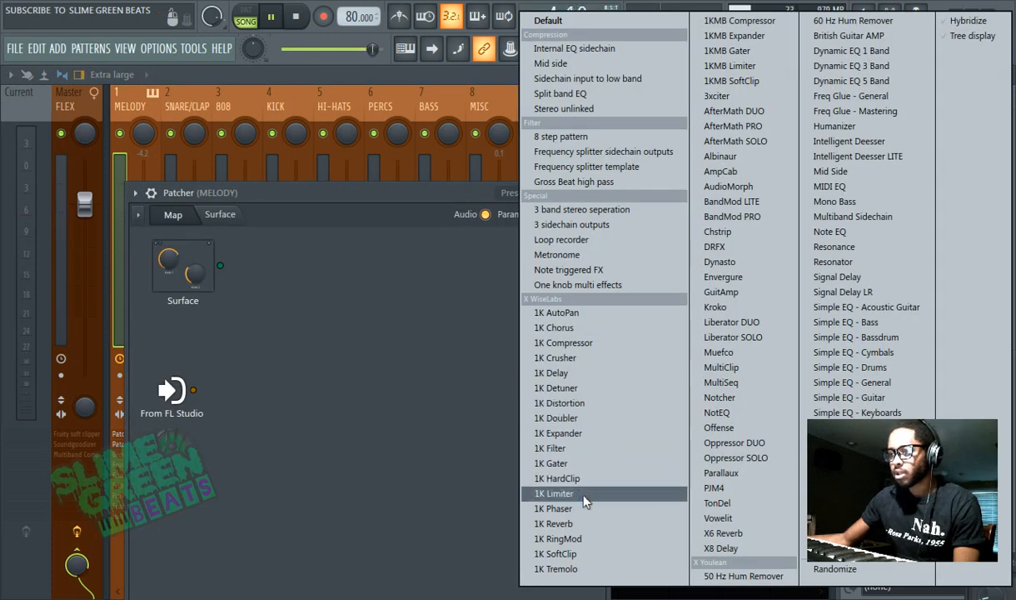
pyautogui.click(553, 493)
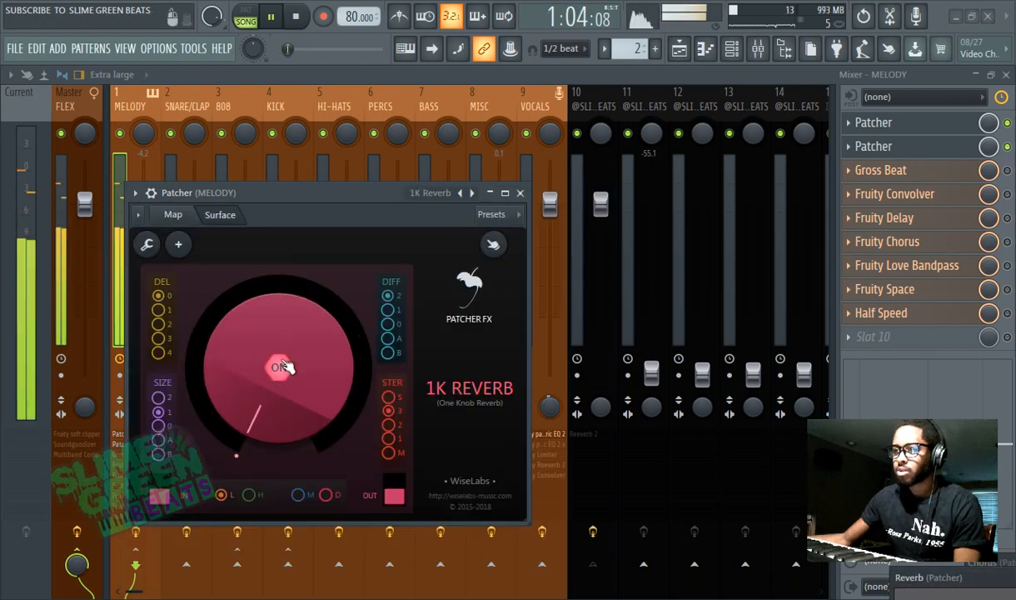
pyautogui.moveTo(280, 366); pyautogui.dragTo(299, 425)
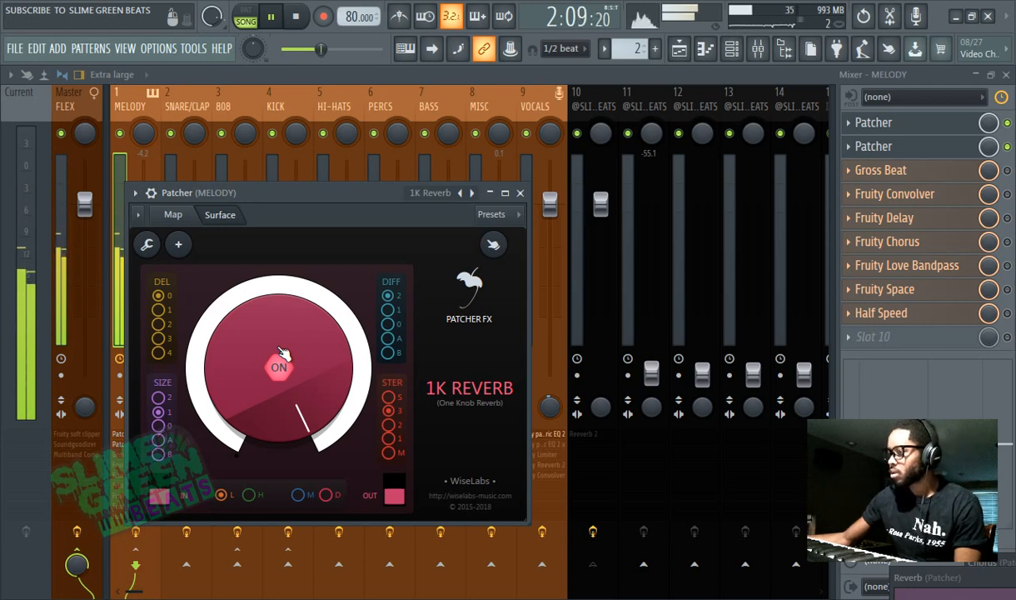
pyautogui.moveTo(280, 366); pyautogui.dragTo(333, 383)
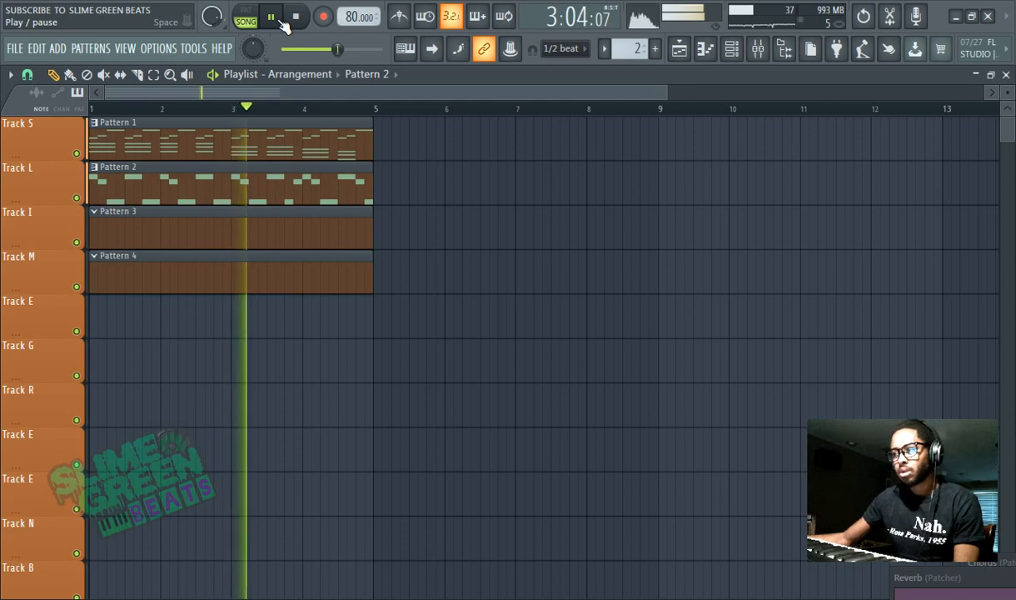
pyautogui.click(270, 17)
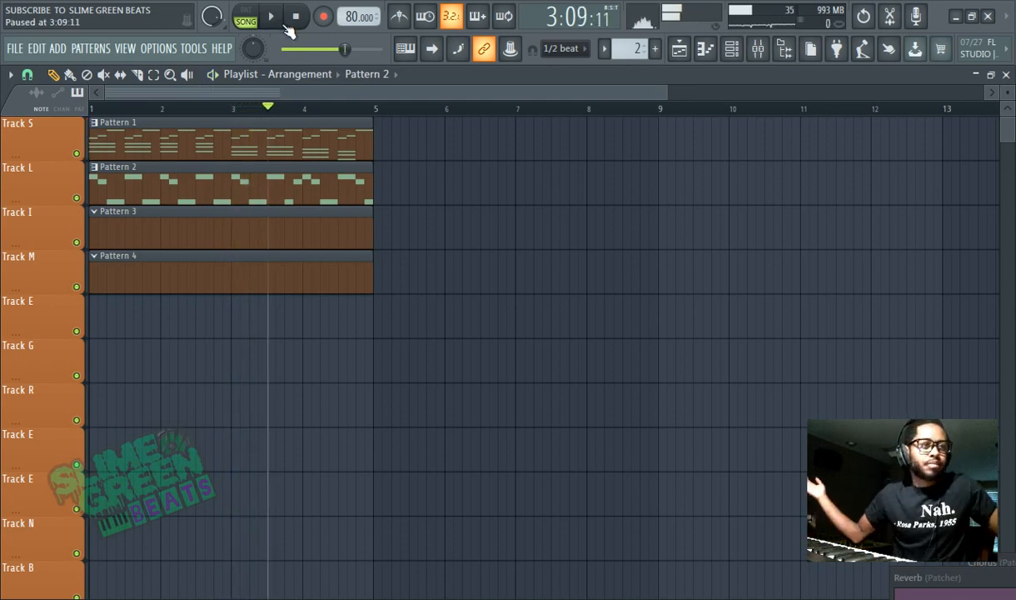